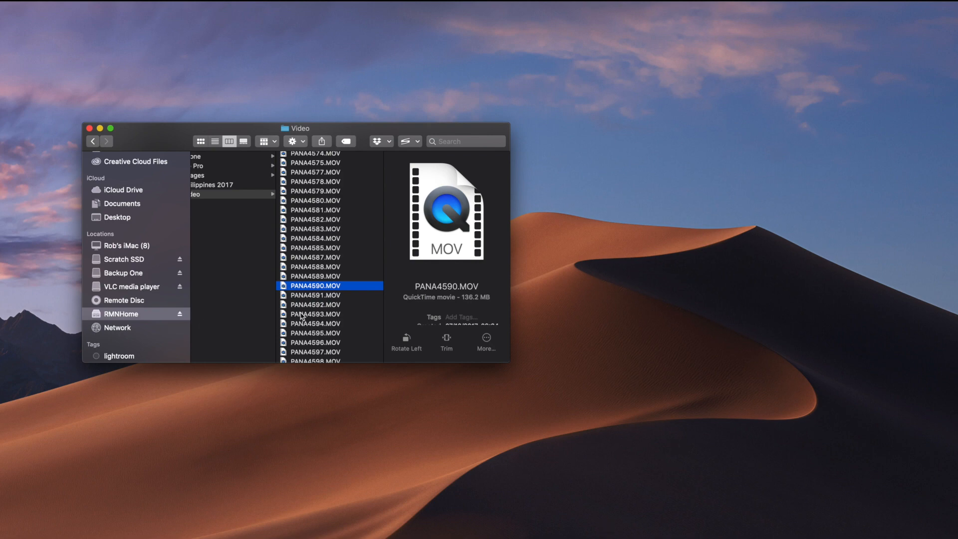
Scroll through the Video folder's list of PANA MOV clips in Finder.
scroll("down", 3)
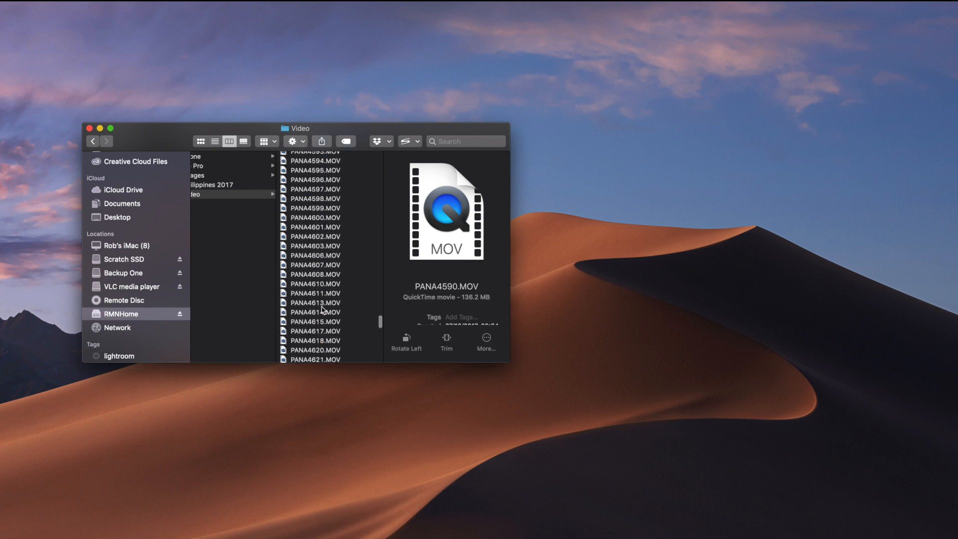
scroll("up", 3)
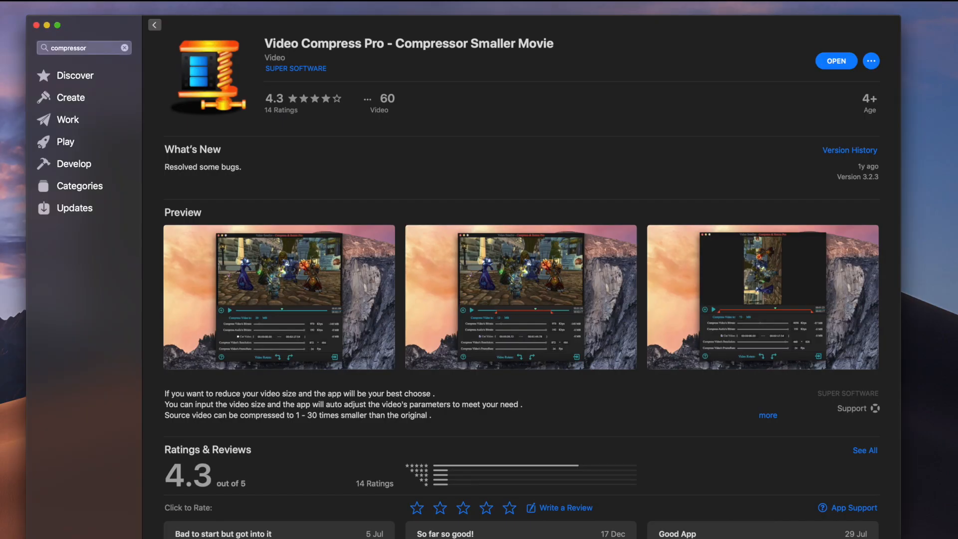
mouse_move(274, 48)
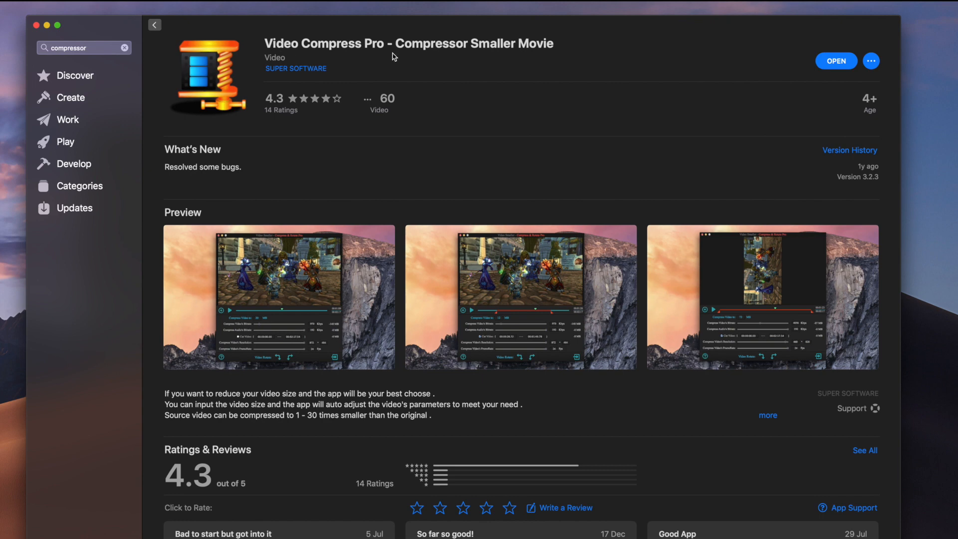
mouse_move(505, 53)
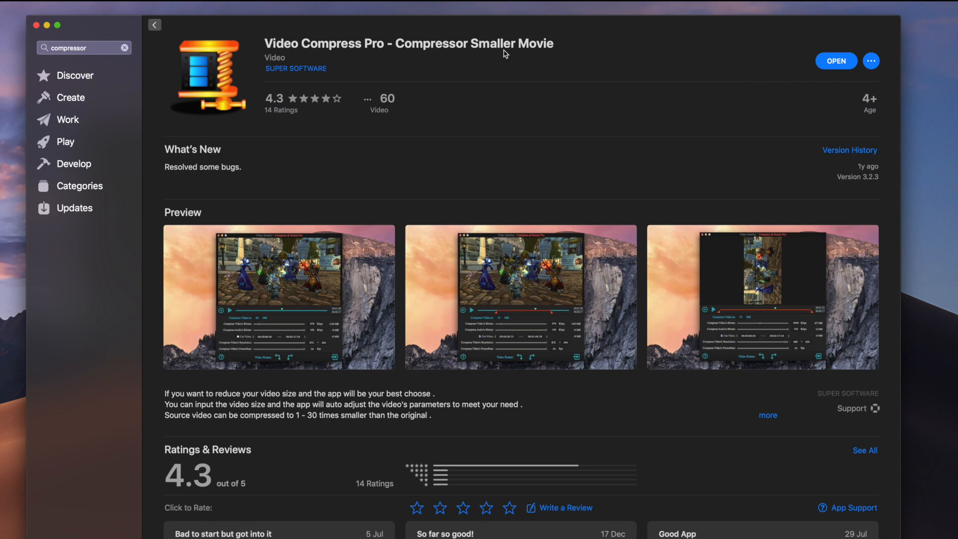
mouse_move(519, 51)
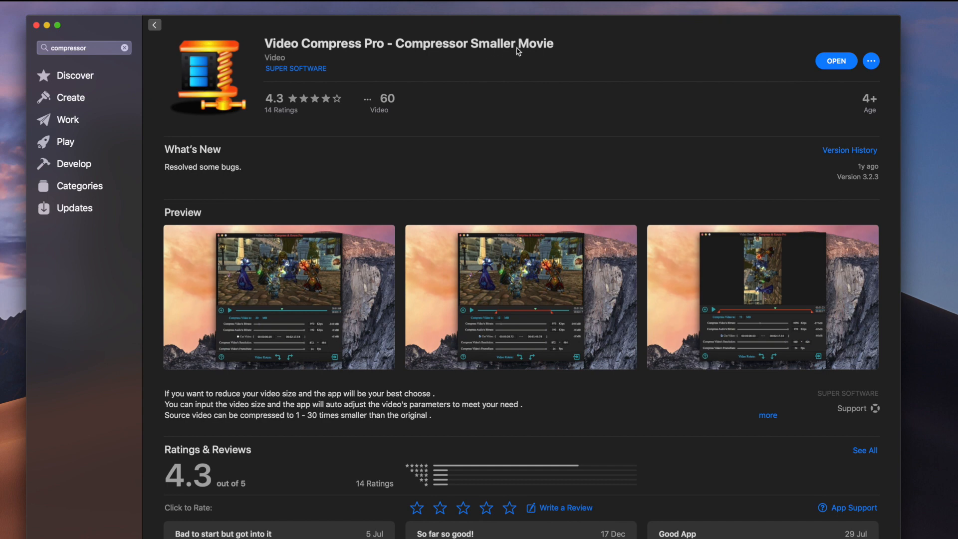
mouse_move(458, 52)
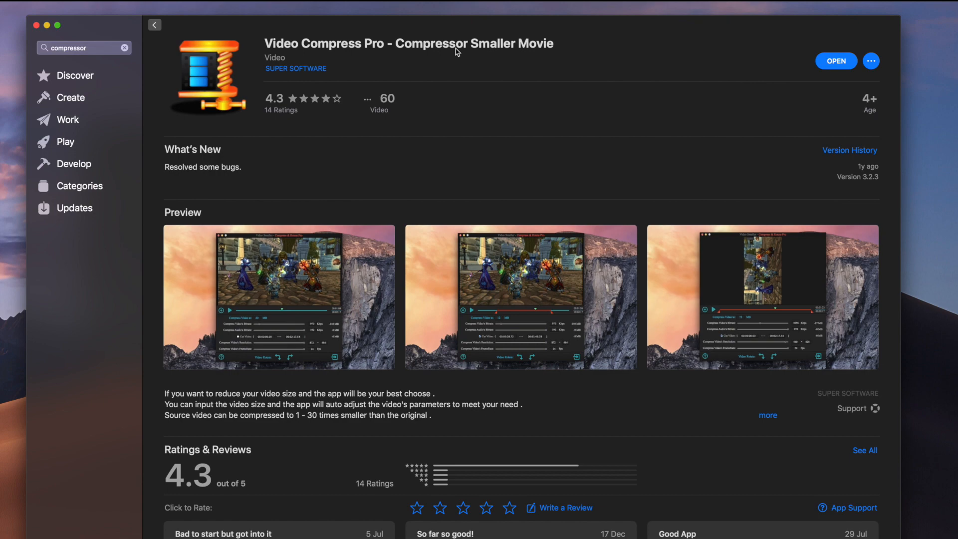
Go back from the Video Compress Pro page to the "compressor" search results.
left_click(155, 24)
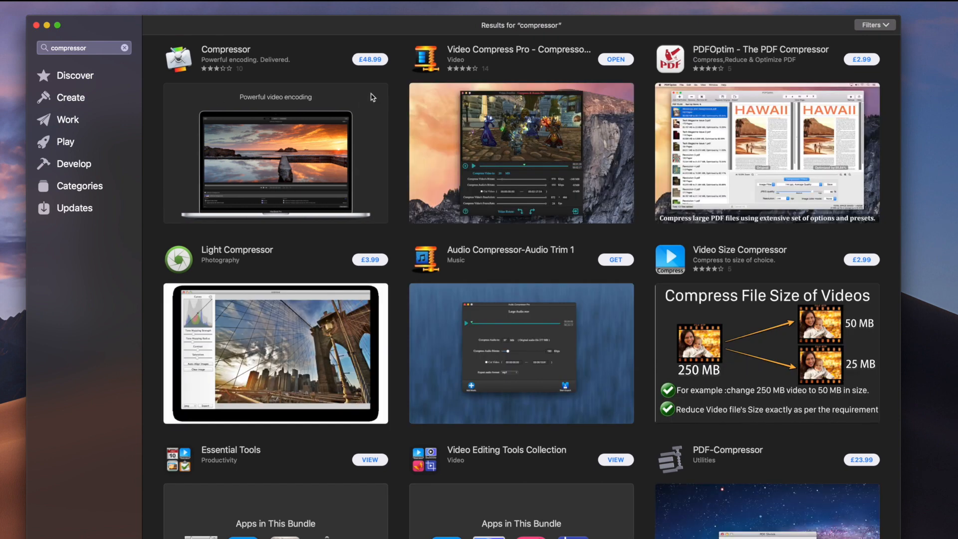
mouse_move(369, 77)
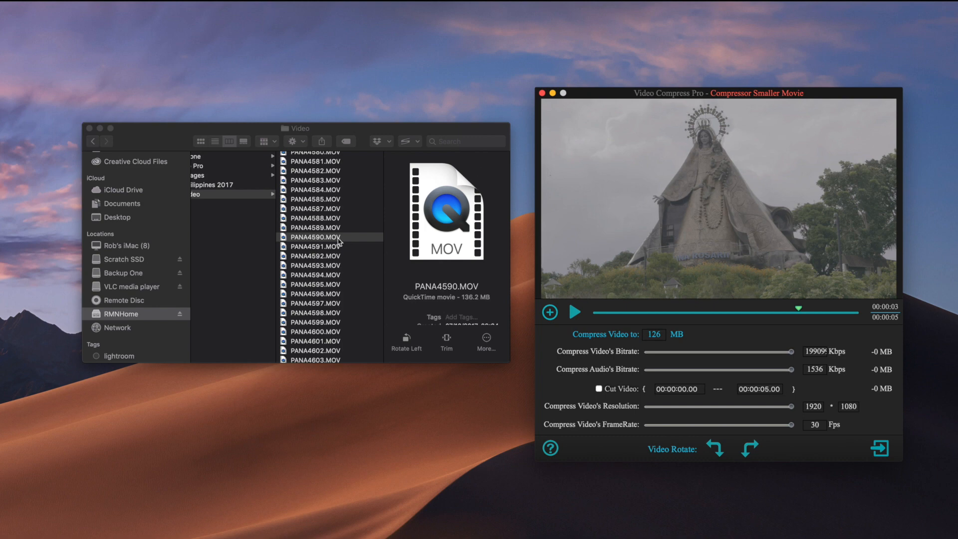
Load PANA4591.MOV into Video Compress Pro and play it in the preview.
scroll("down", 3)
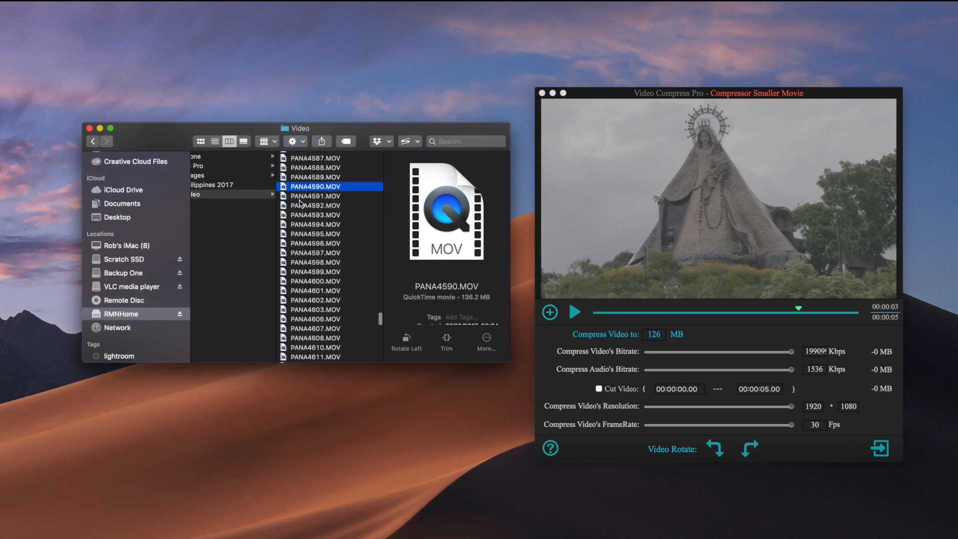
left_click(316, 196)
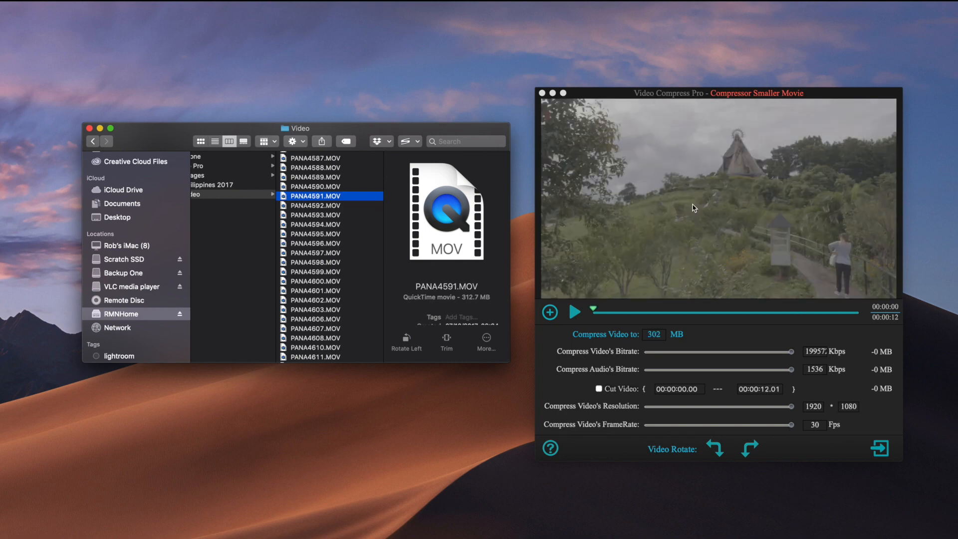
left_click(574, 311)
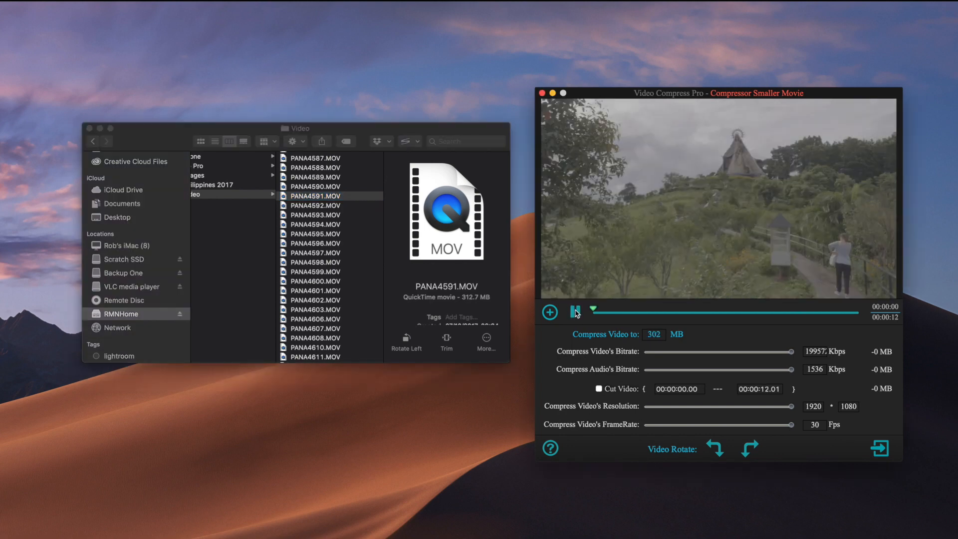
left_click(549, 312)
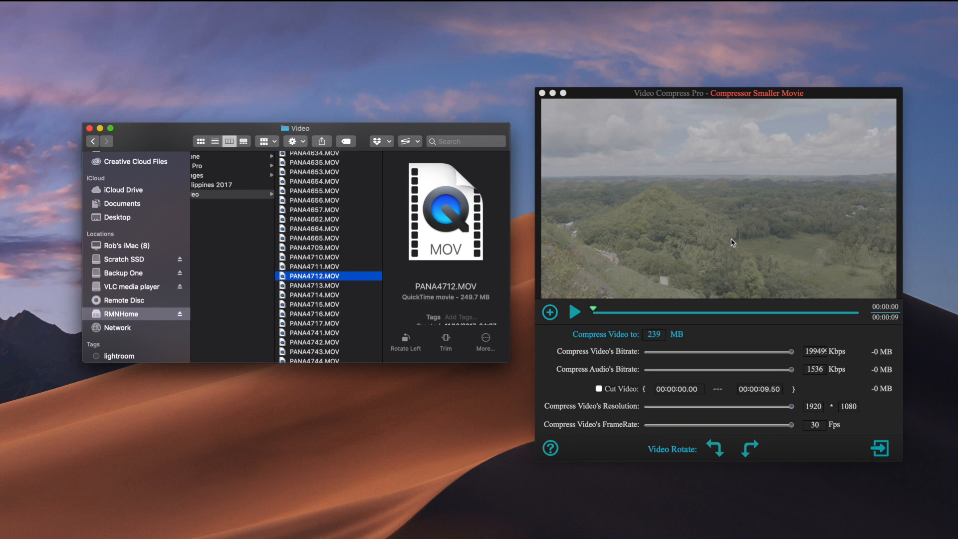
Load PANA4746.MOV, play it in the preview, then pause playback.
scroll("down", 3)
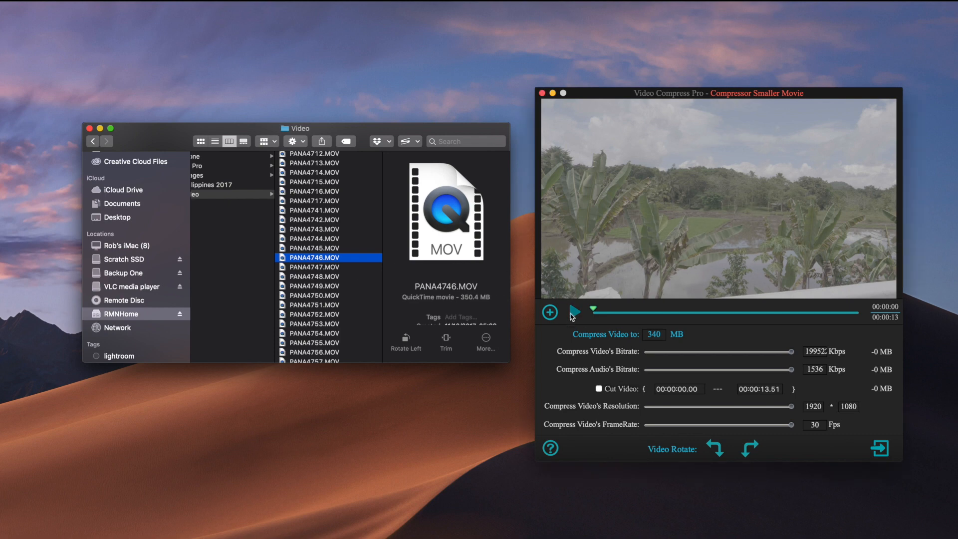
left_click(574, 313)
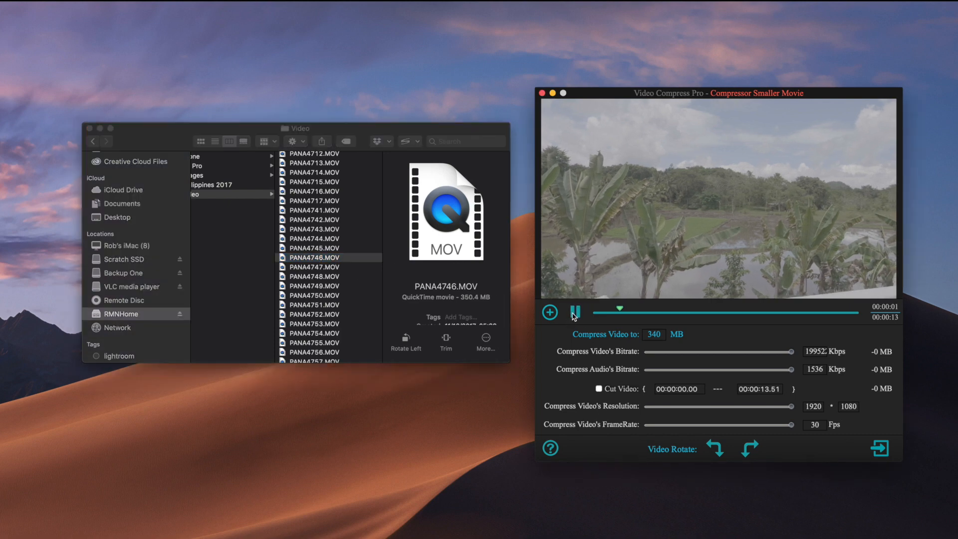
left_click(573, 313)
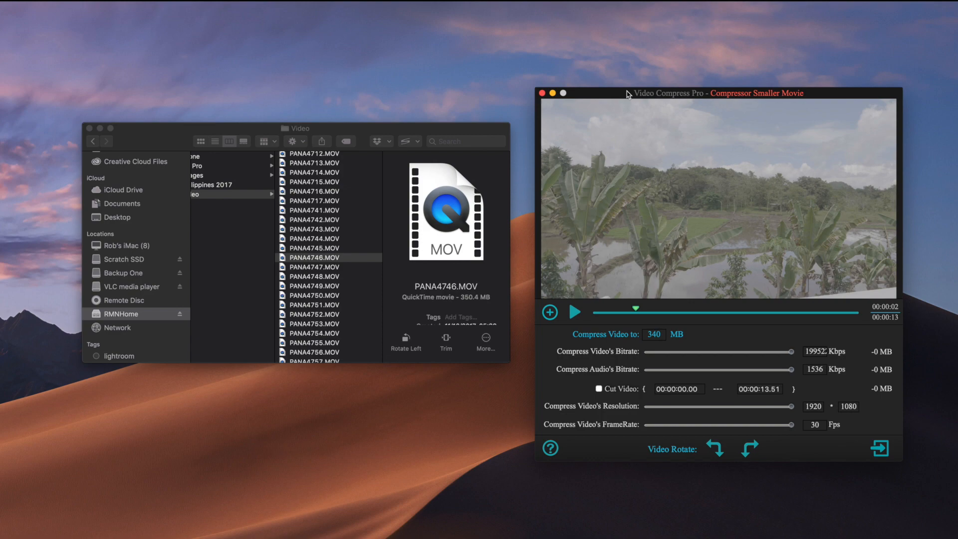
mouse_move(368, 237)
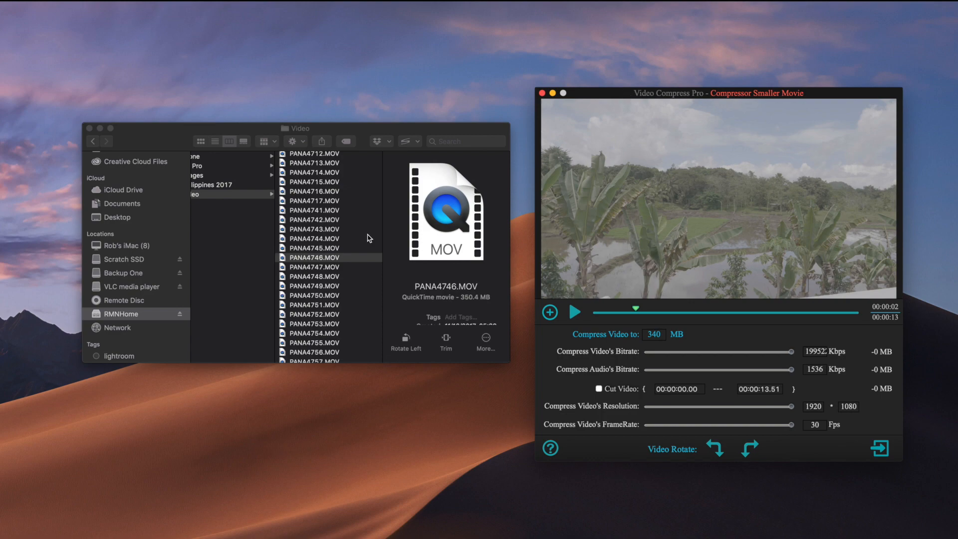